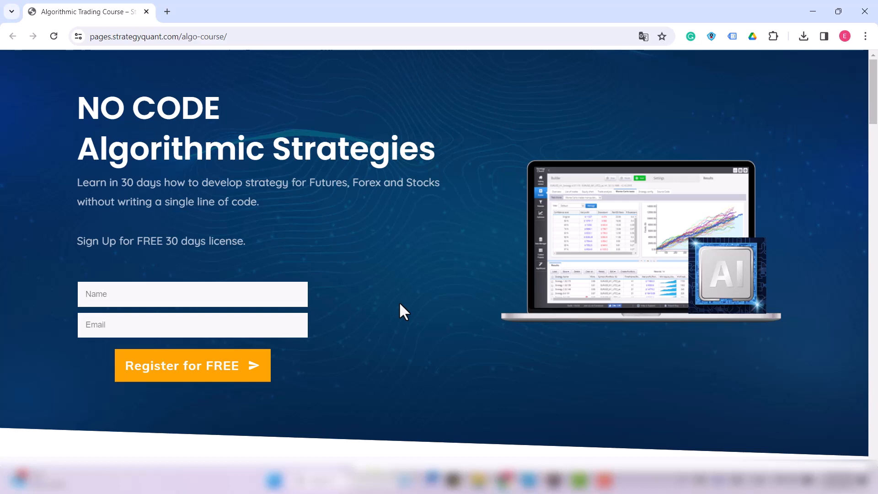
# - Scroll to the Get StrategyQuant section and download the Data Package
pyautogui.scroll(-3)
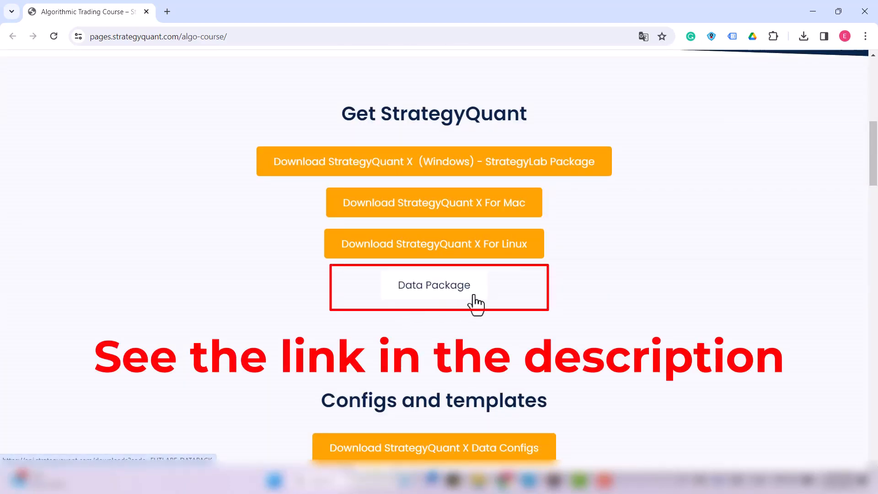
pyautogui.click(435, 285)
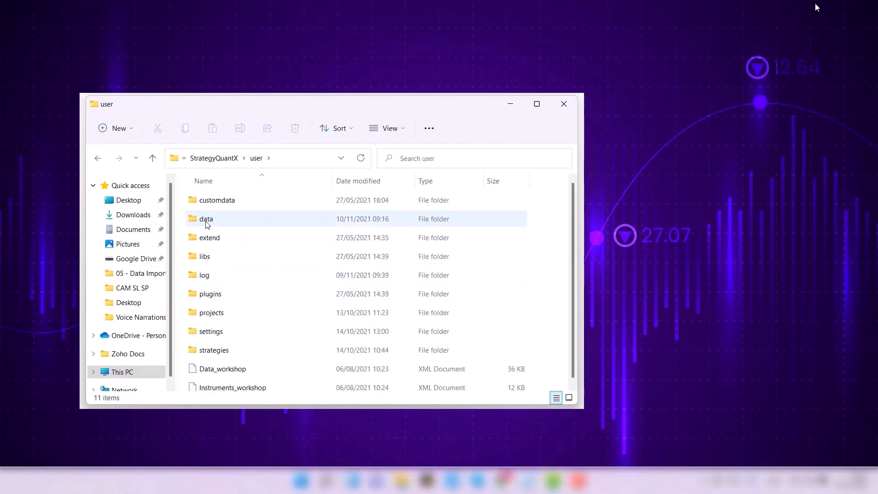
# - Select the existing data folder inside StrategyQuantX > user
pyautogui.click(206, 218)
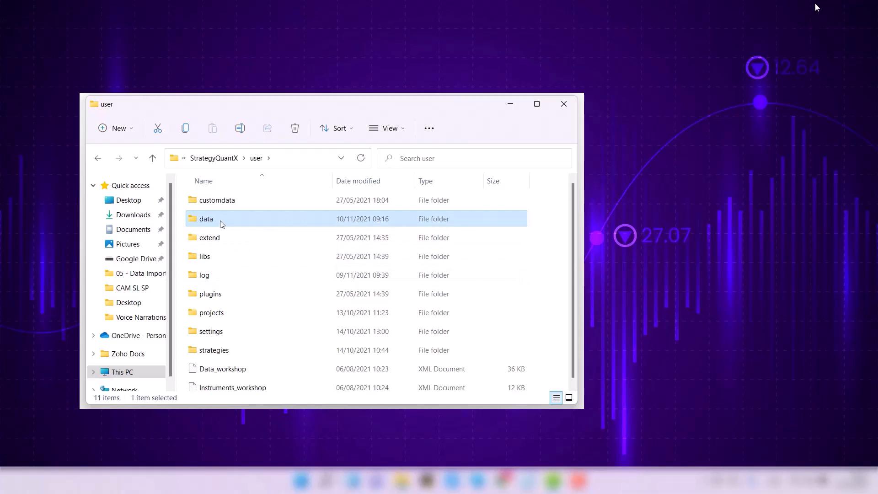
pyautogui.moveTo(199, 225)
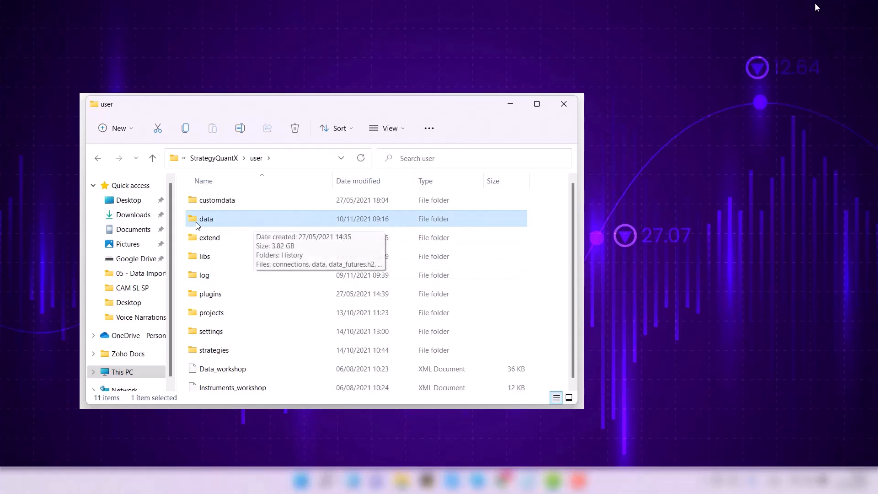
pyautogui.moveTo(190, 217)
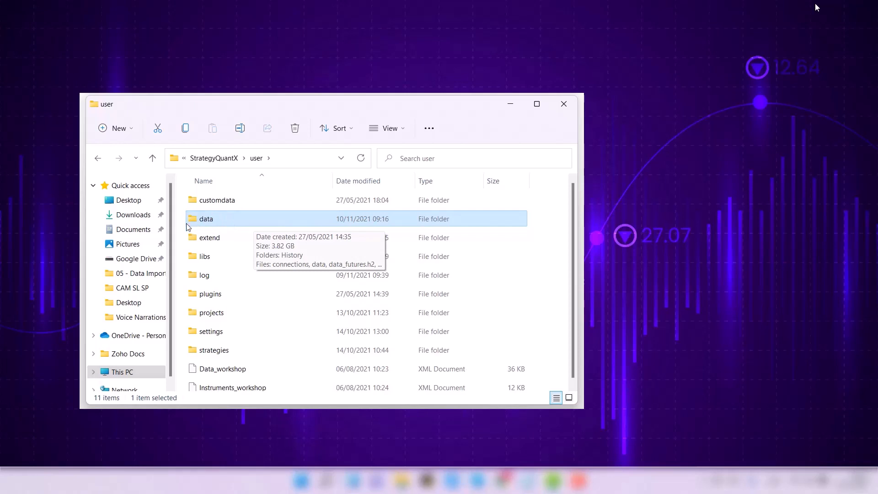
pyautogui.moveTo(243, 220)
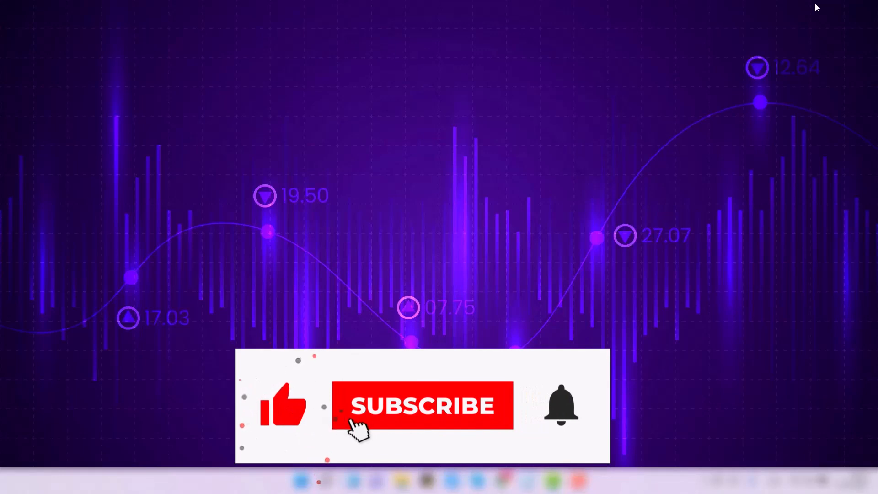
# - Close the File Explorer window showing the StrategyQuantX user folder
pyautogui.click(421, 405)
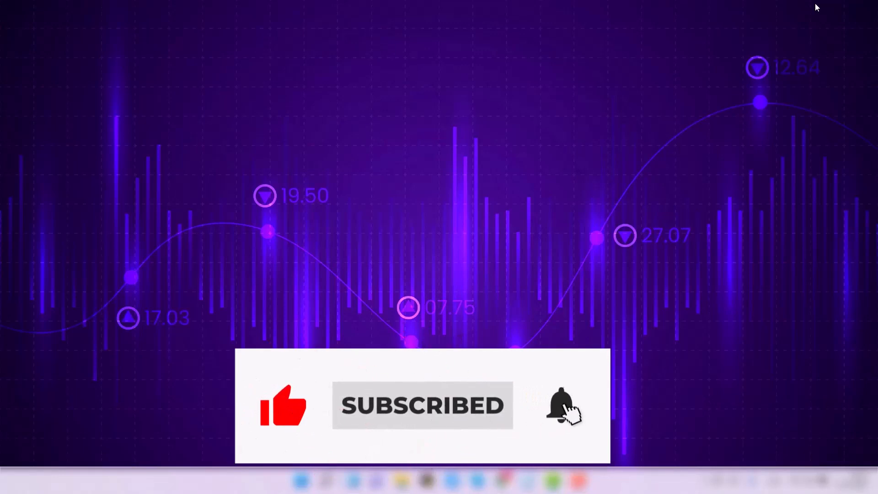